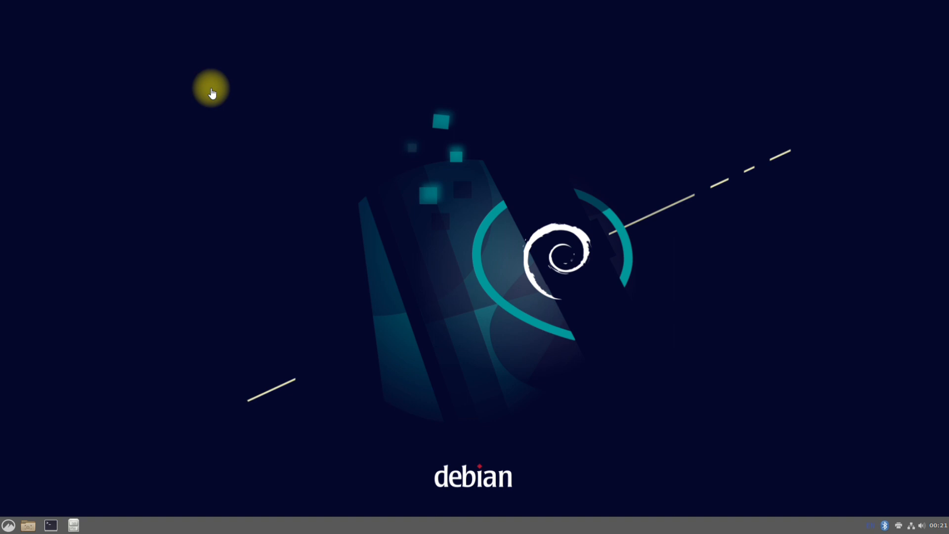
mouse_move(424, 99)
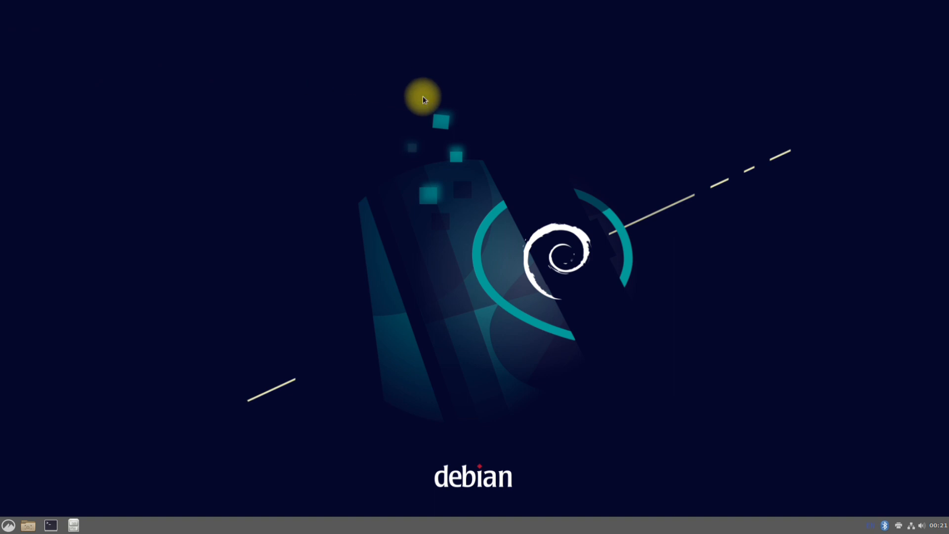
Show the desktop context menu on an empty area to reach Open in Terminal
right_click(424, 99)
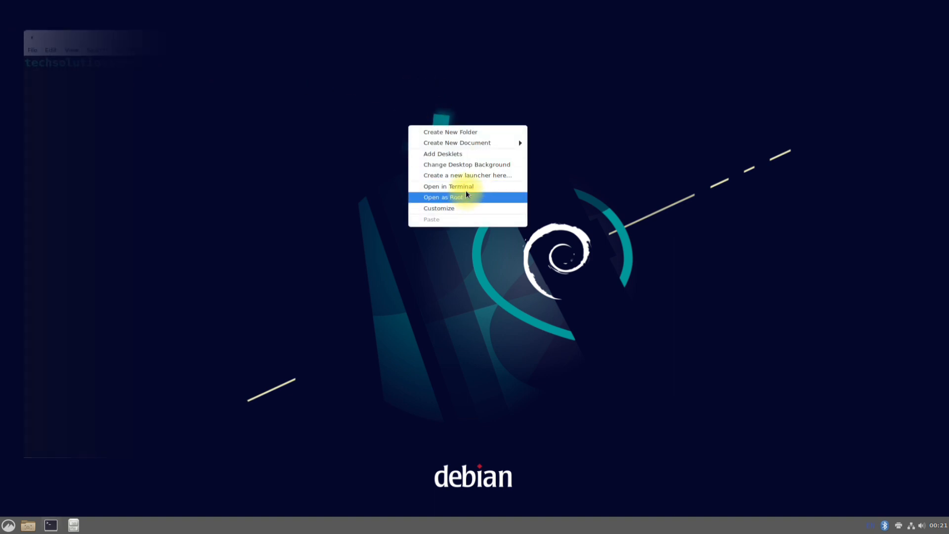
Run sudo apt update in a terminal opened on the Desktop folder
click(449, 187)
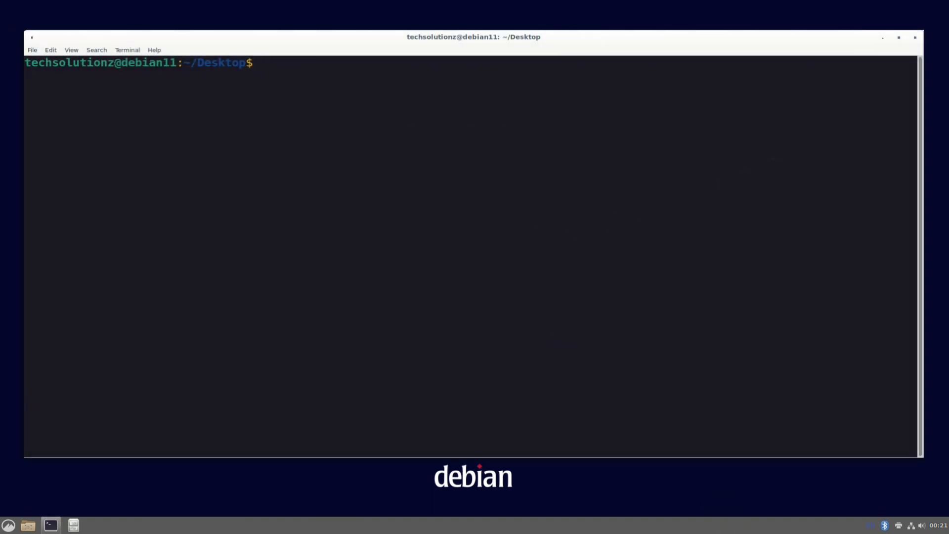
text(s)
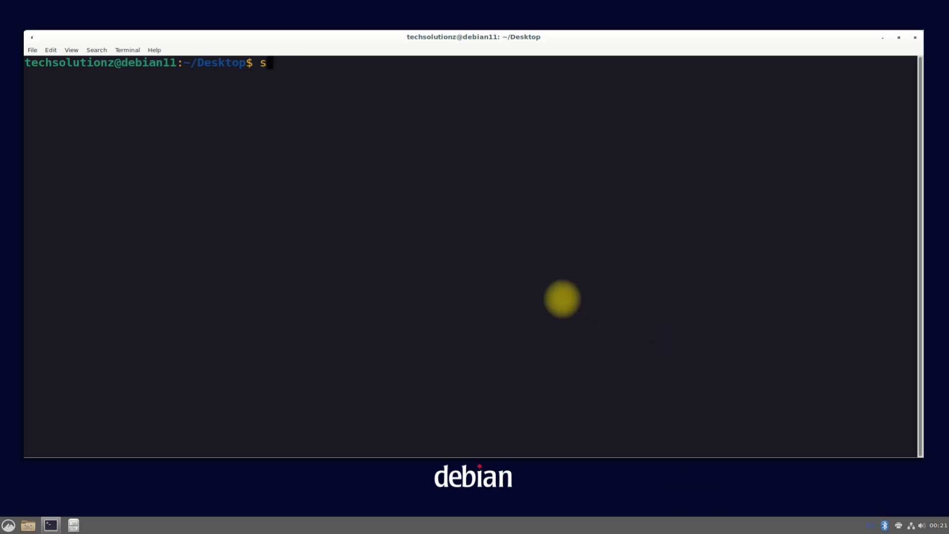
text(udo apt)
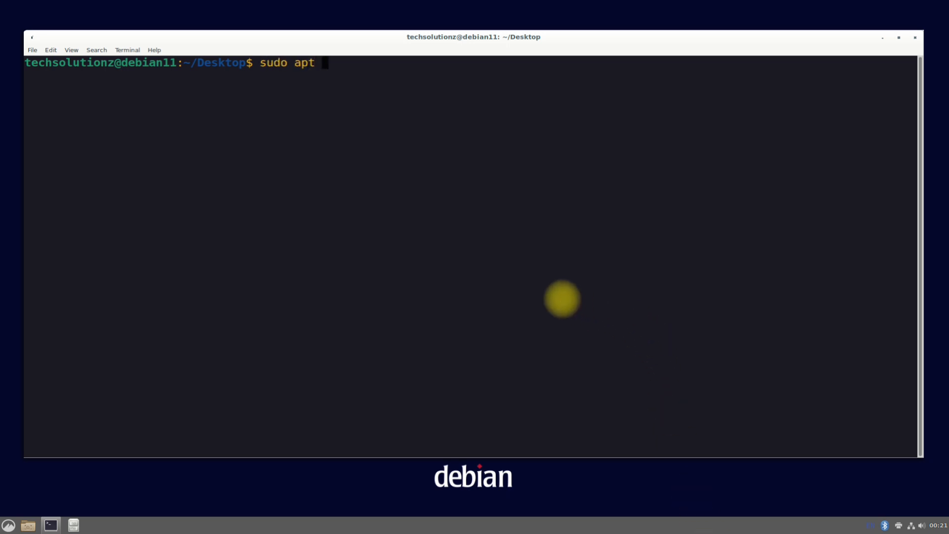
text(update)
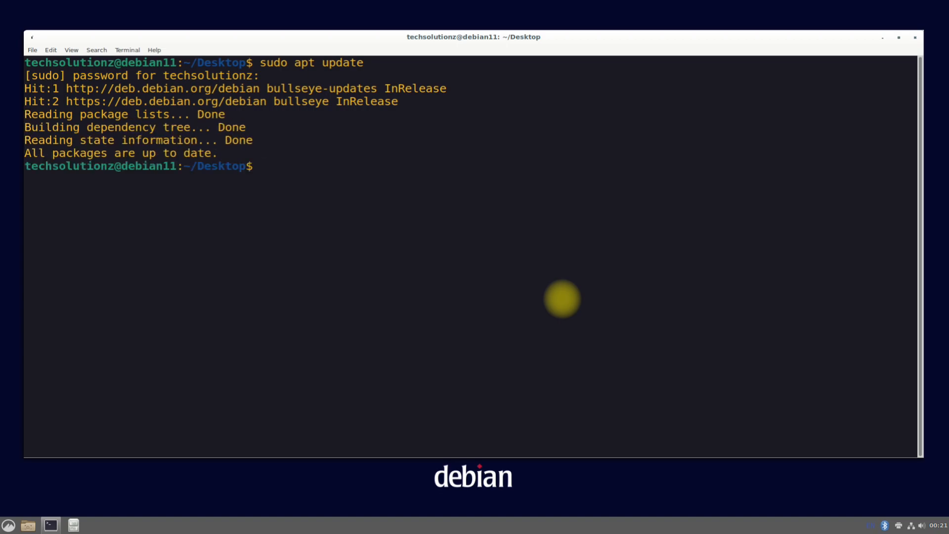
text(sudo apt install)
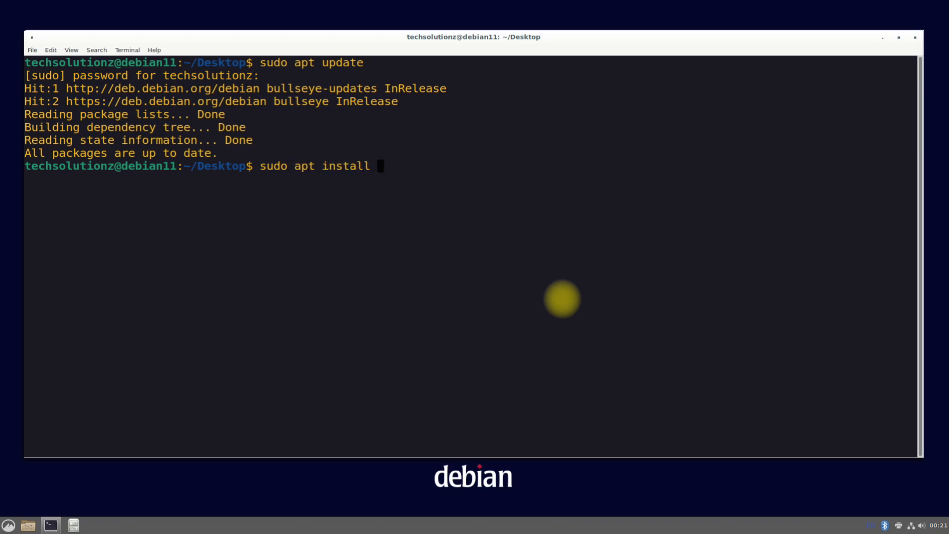
Install wget and software-properties-common with apt, answering Y to continue
text(wg)
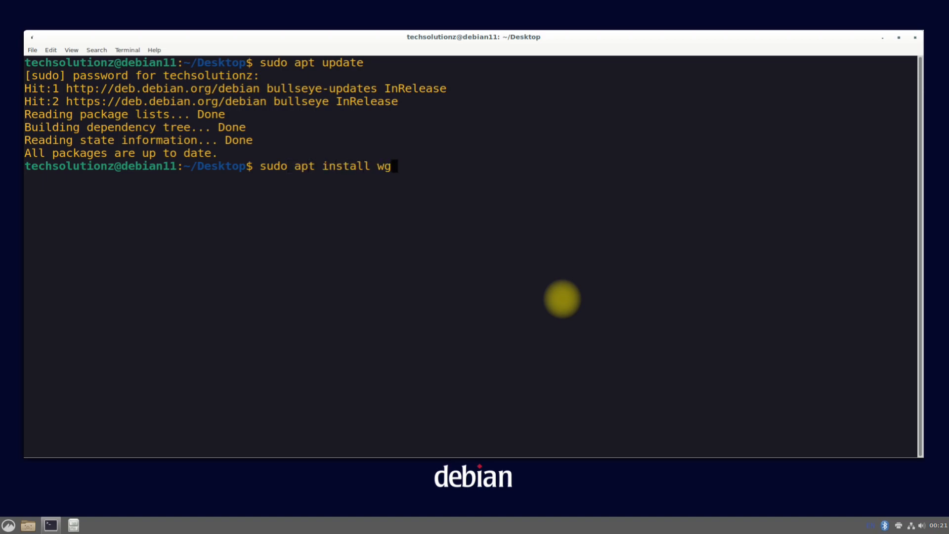
text(et so)
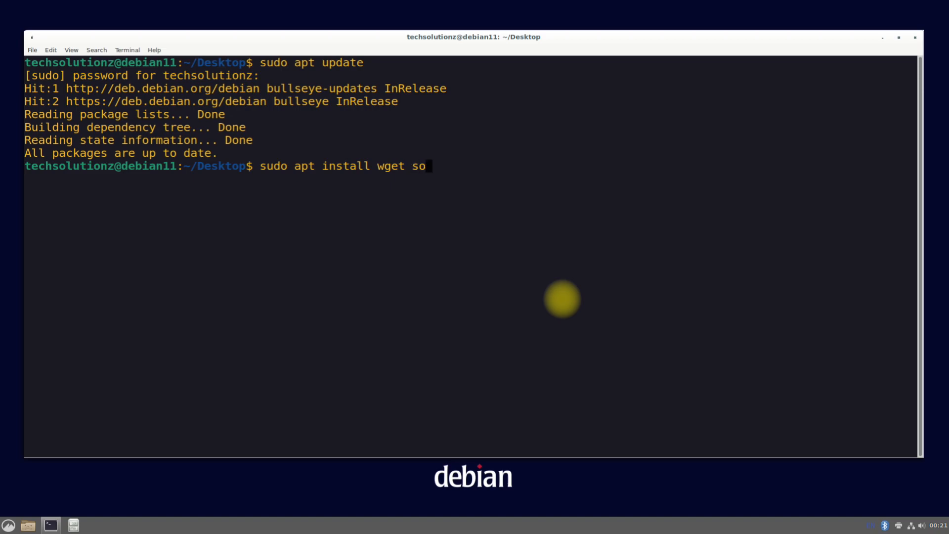
text(ftware-pro)
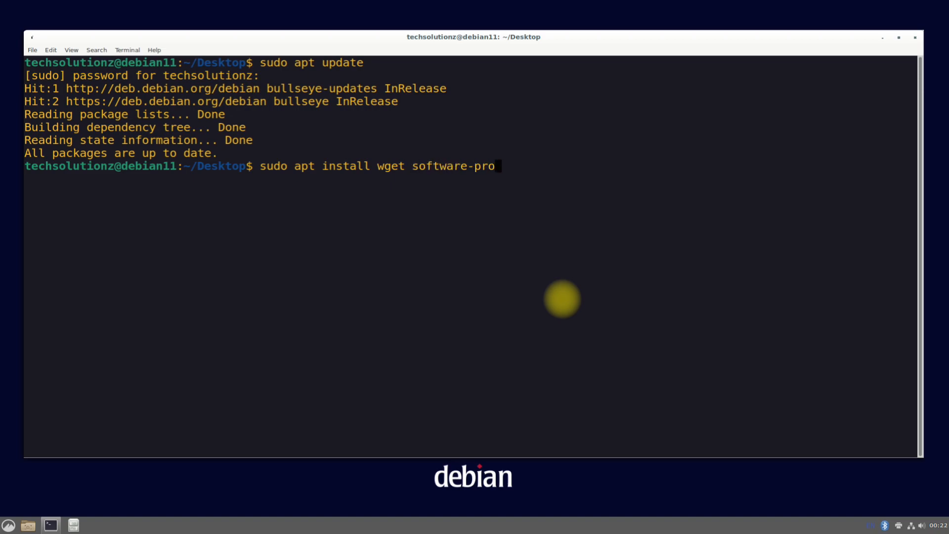
text(pertoes-common)
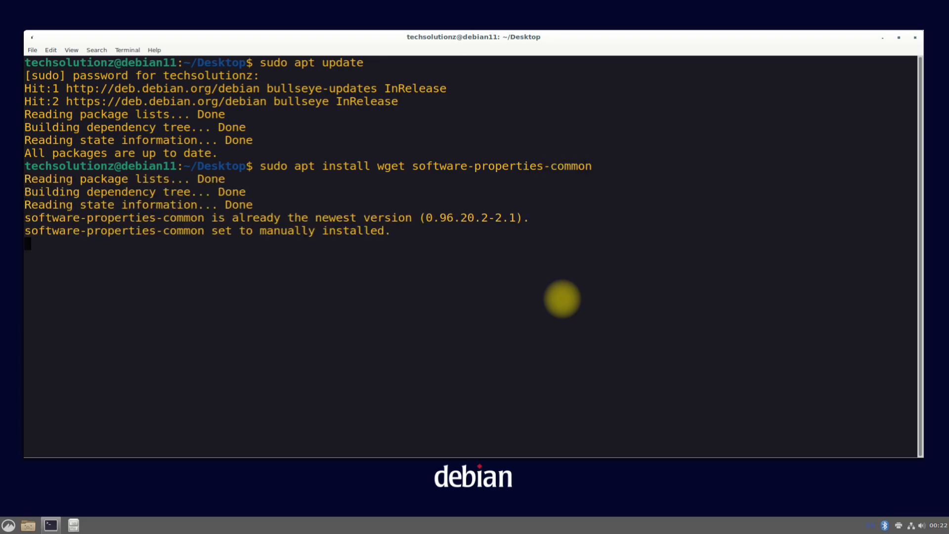
key(Return)
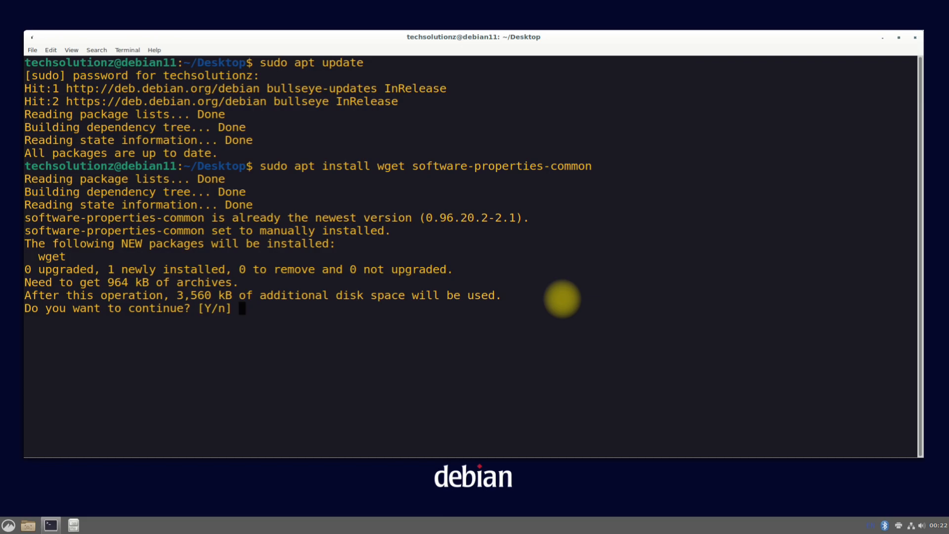
text(Y)
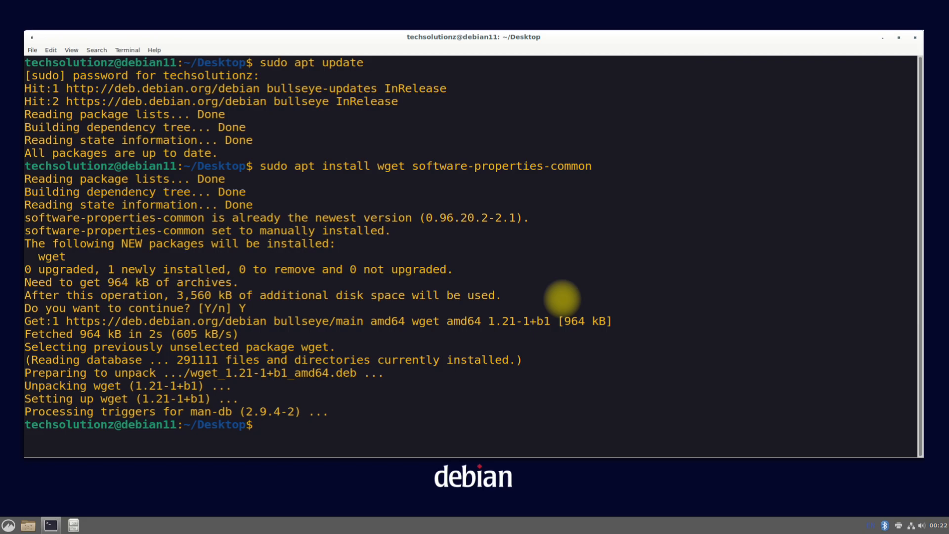
text(c)
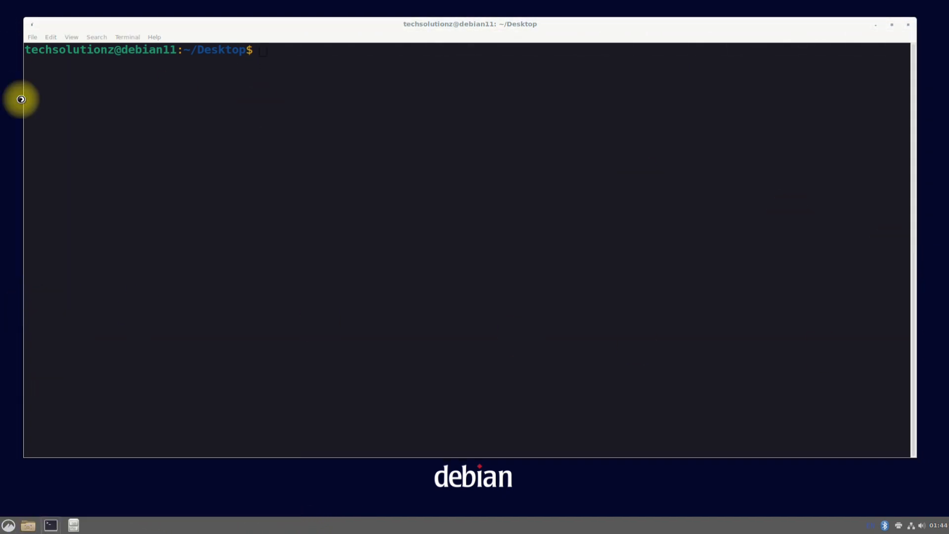
mouse_move(3, 320)
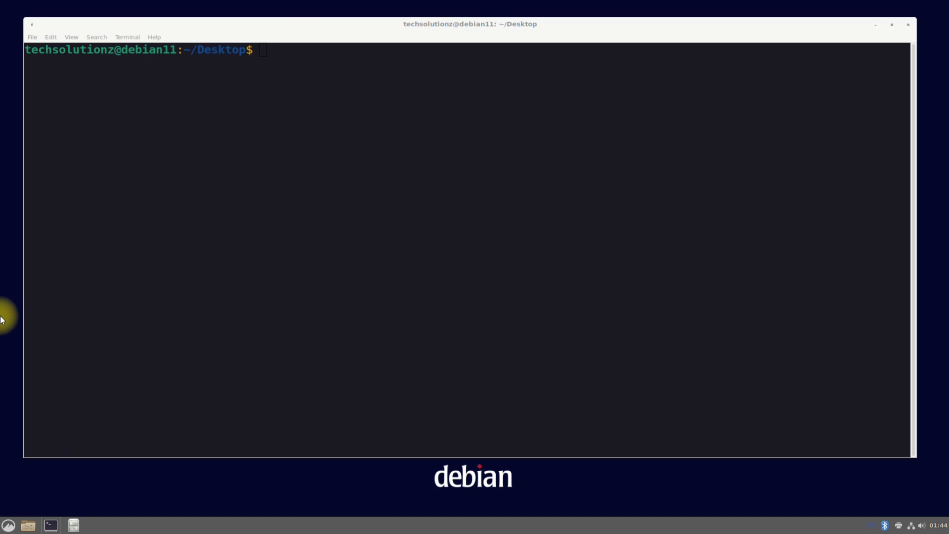
In Firefox, reach the Python 3.10.0 release page's Gzipped source tarball link to copy it
click(96, 525)
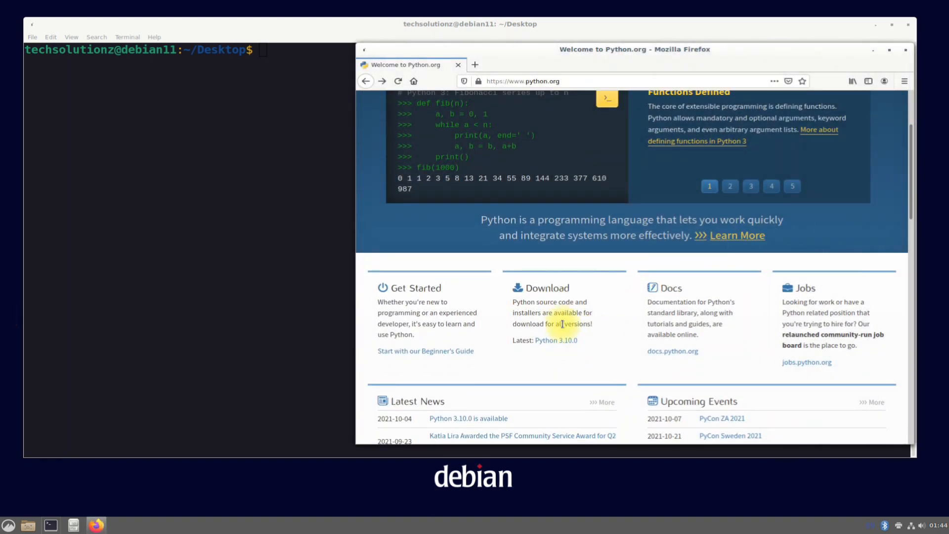
click(554, 339)
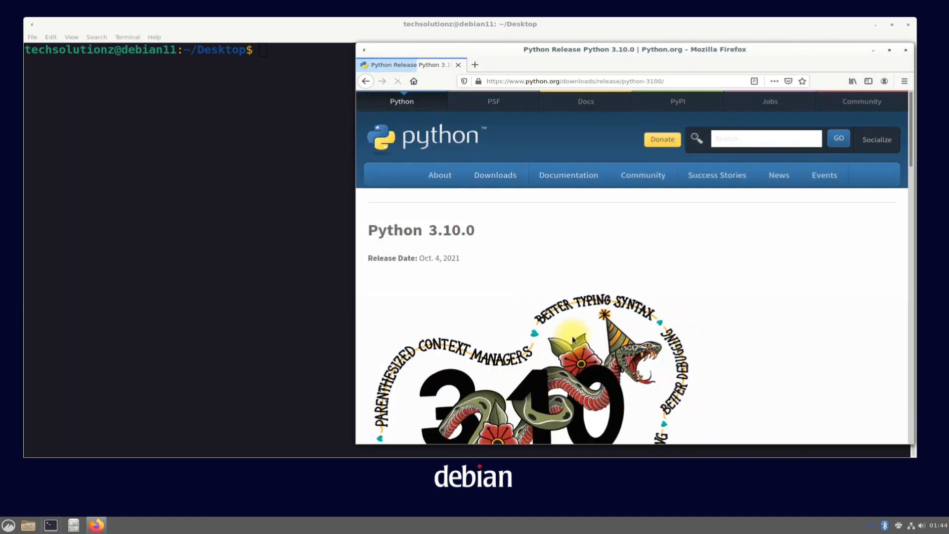
scroll(down, 3)
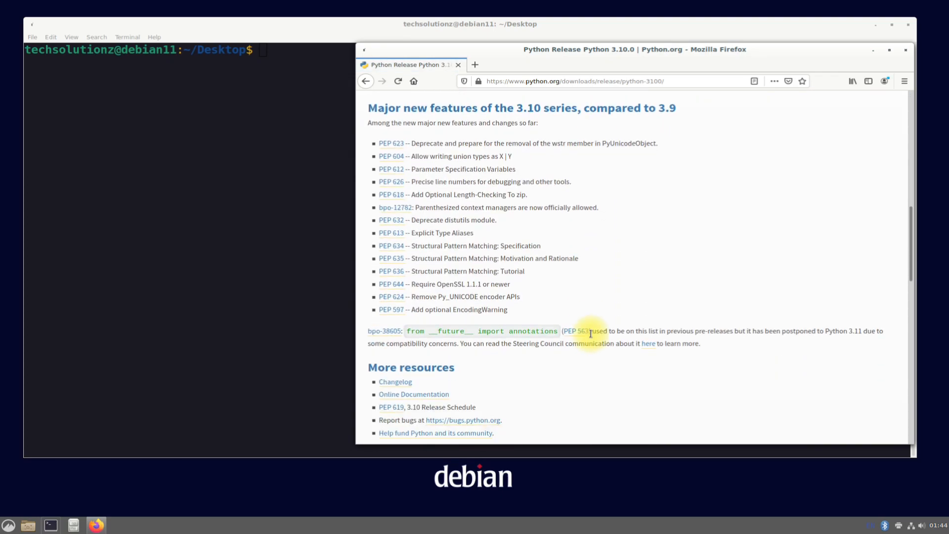
scroll(down, 3)
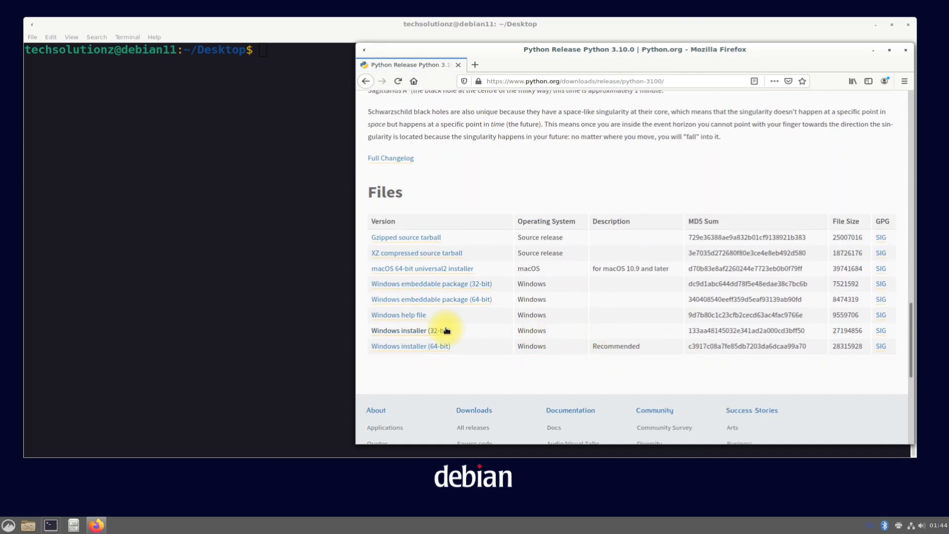
right_click(405, 237)
text(wget)
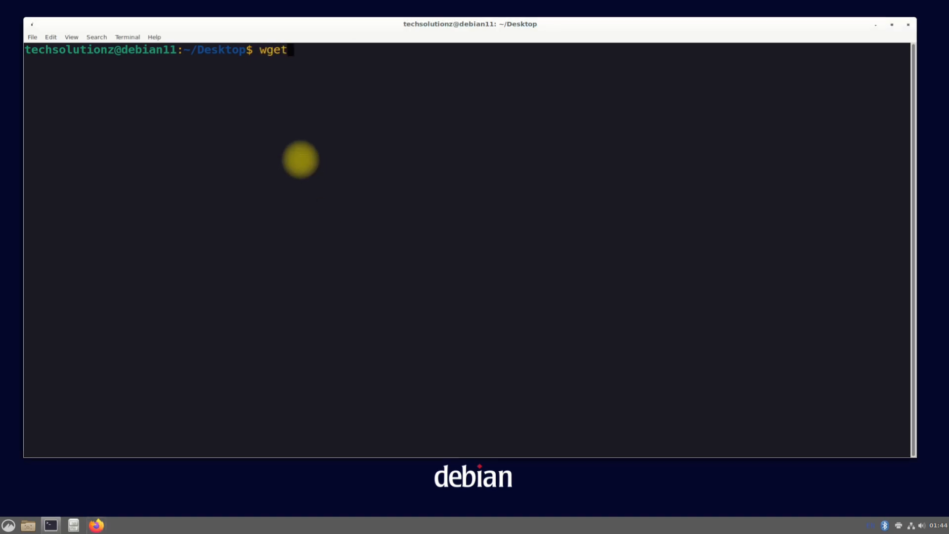
Download Python-3.10.0.tgz with wget using the pasted tarball URL
right_click(300, 160)
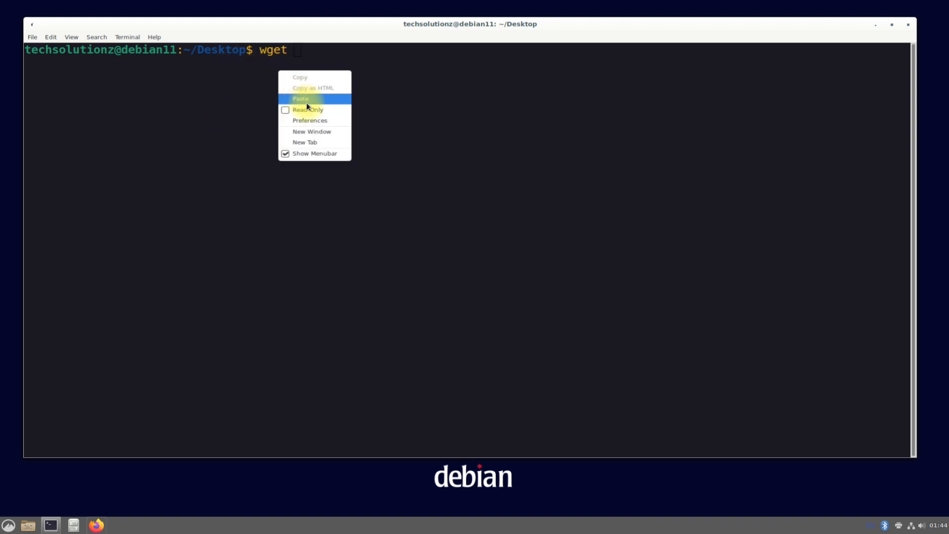
click(300, 98)
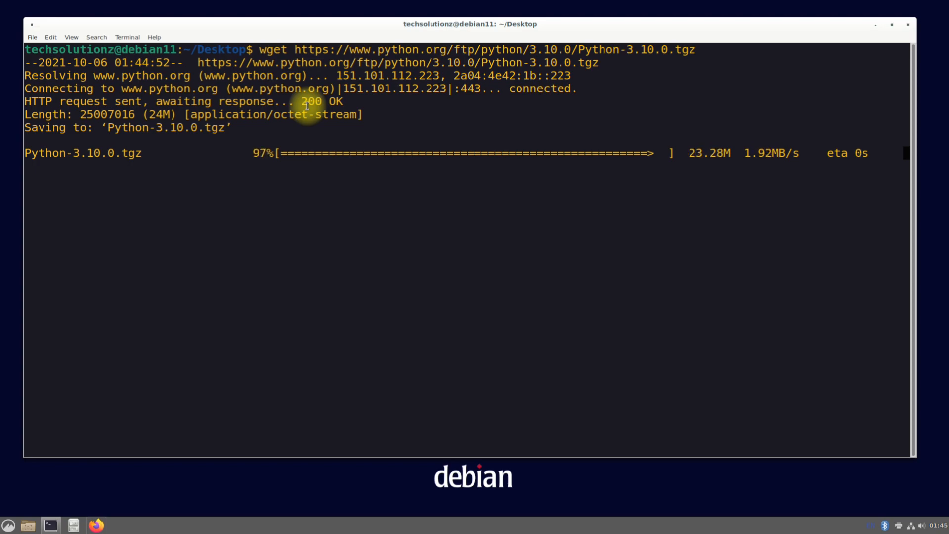
text(tar xv)
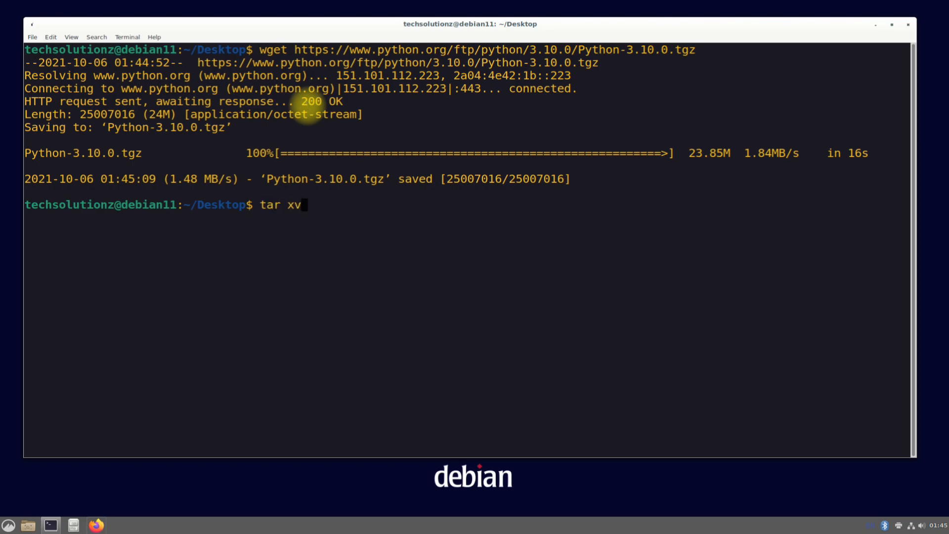
Extract the archive with tar xvf Python-3.10.0.tgz
text(f Python)
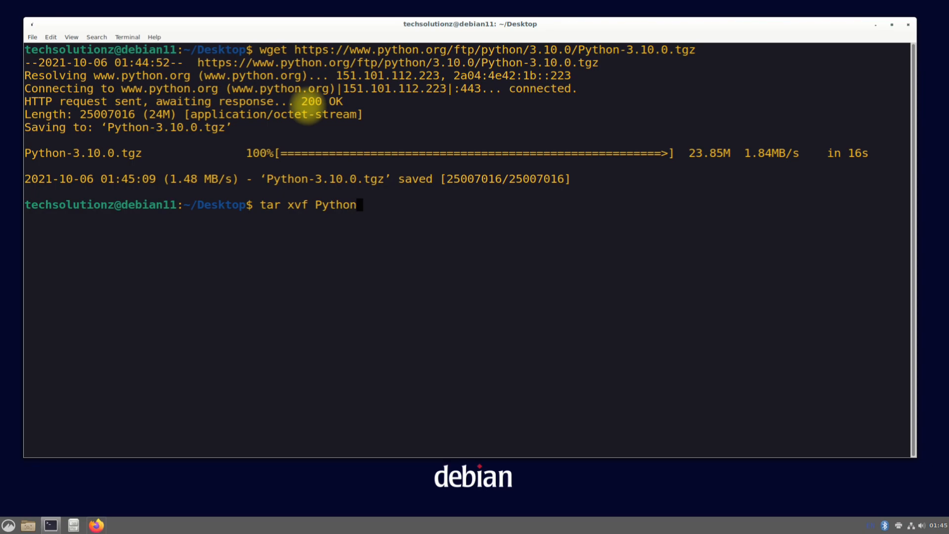
double_click(327, 179)
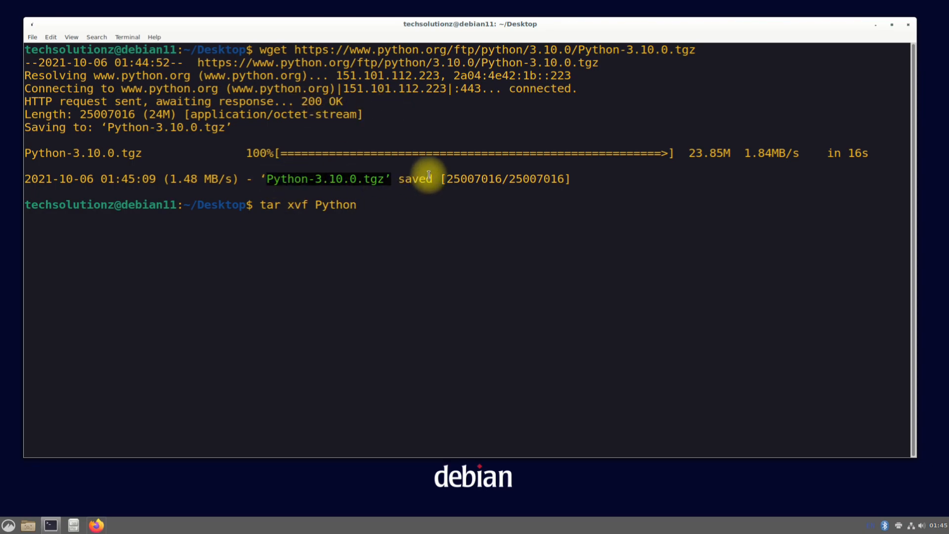
right_click(370, 193)
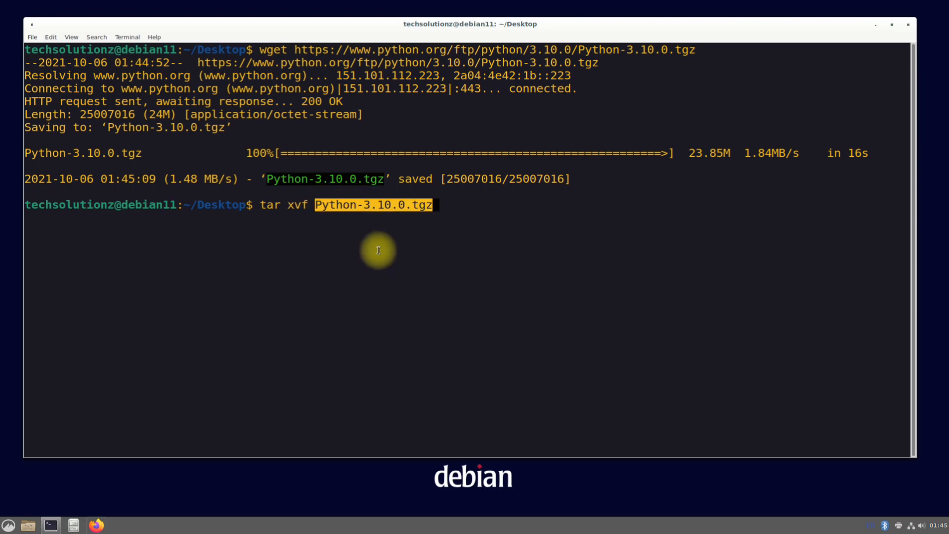
key(Return)
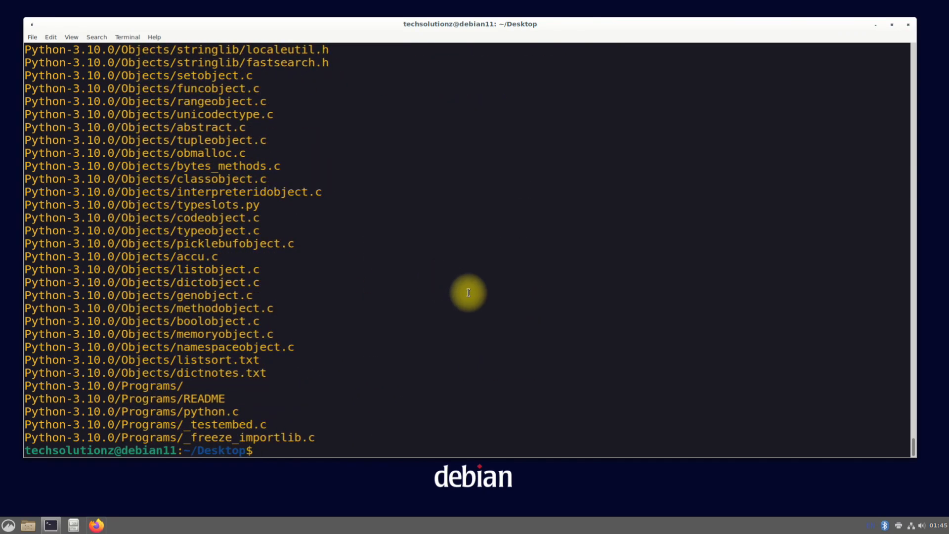
Change into the Python-3.10.0 source folder and list its contents
text(cd)
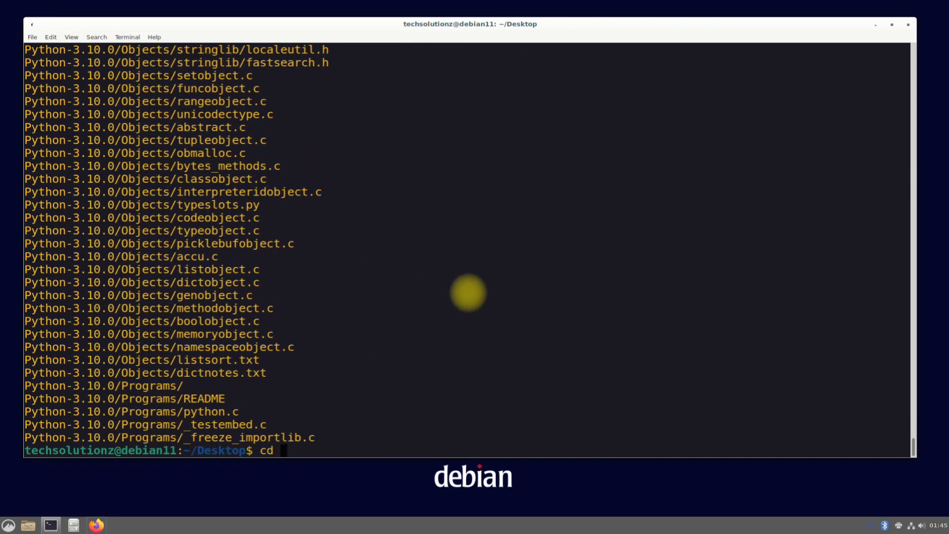
text(Python-)
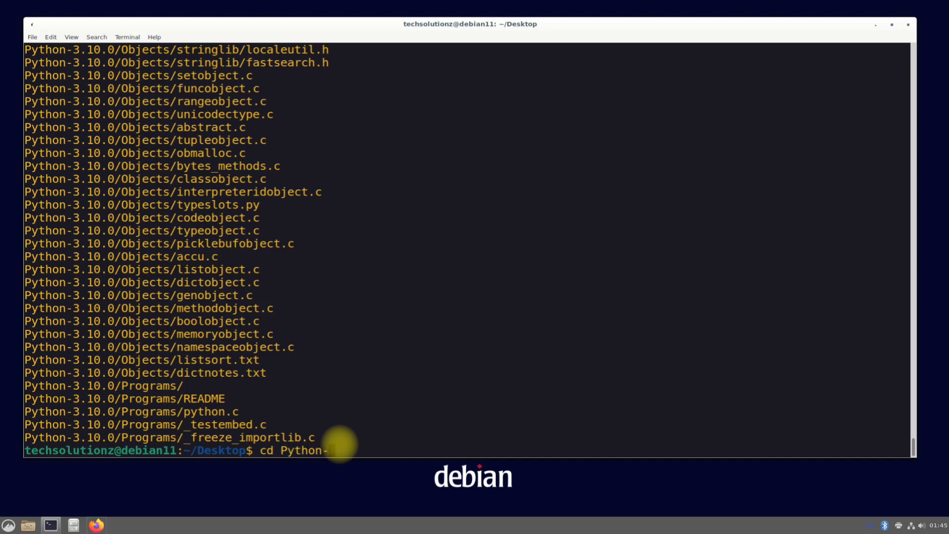
text(3.10.)
text(ls)
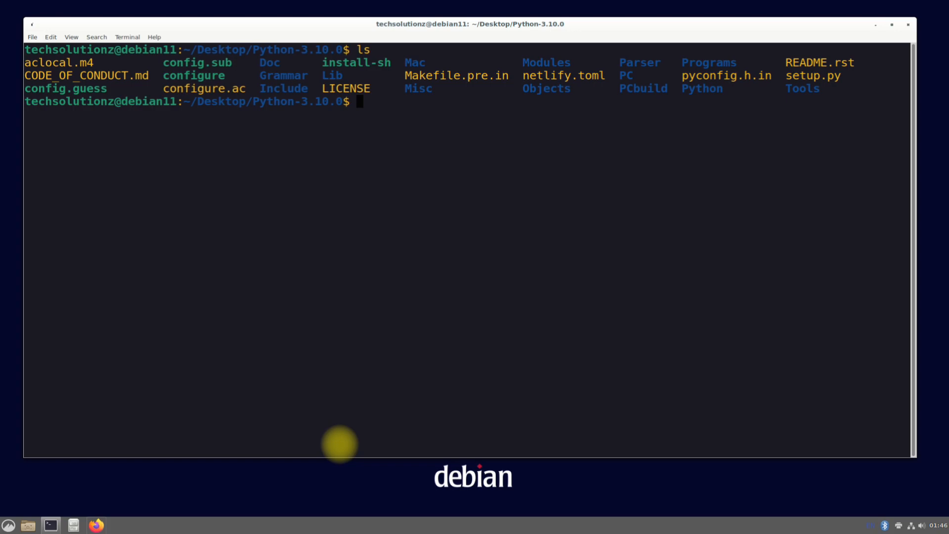
Run ./configure --enable-optimizations to generate the Makefile
text(./)
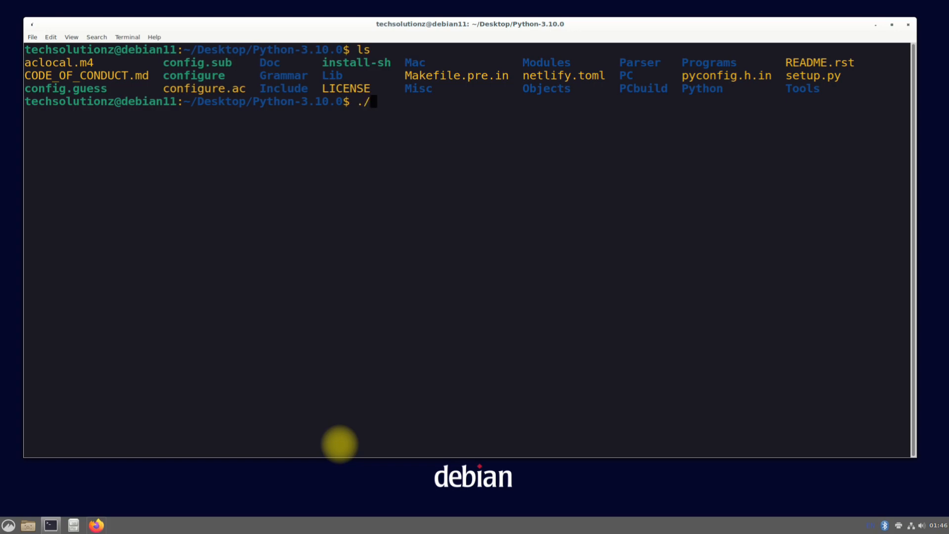
text(configure)
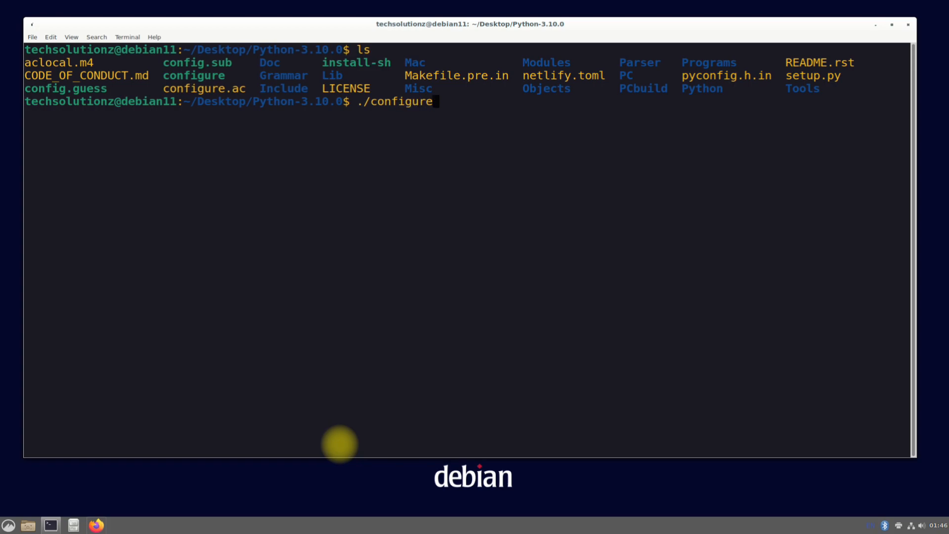
text(--)
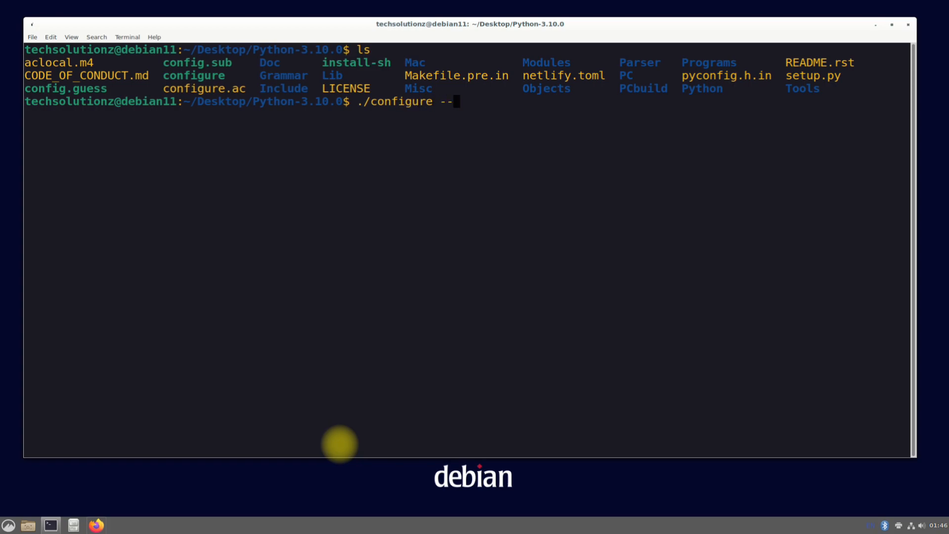
text(enable)
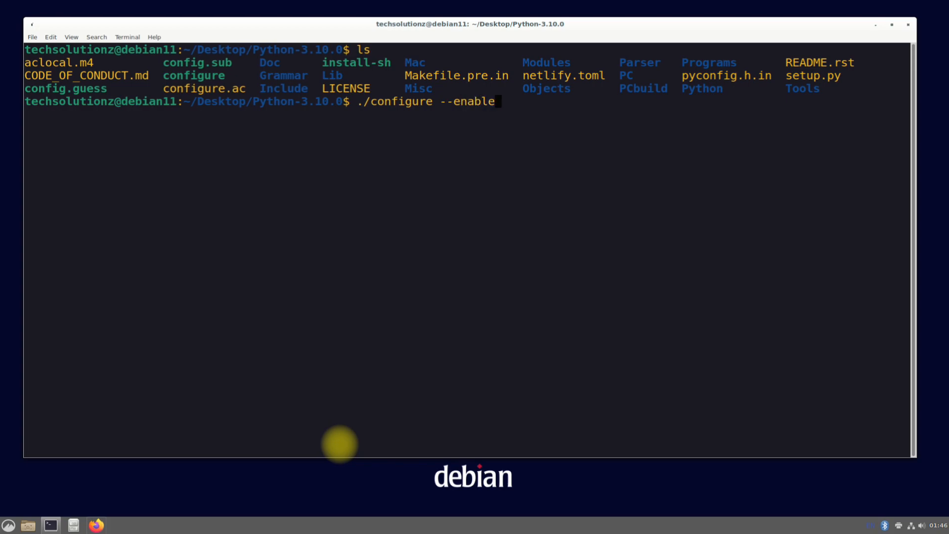
text(-optimizations)
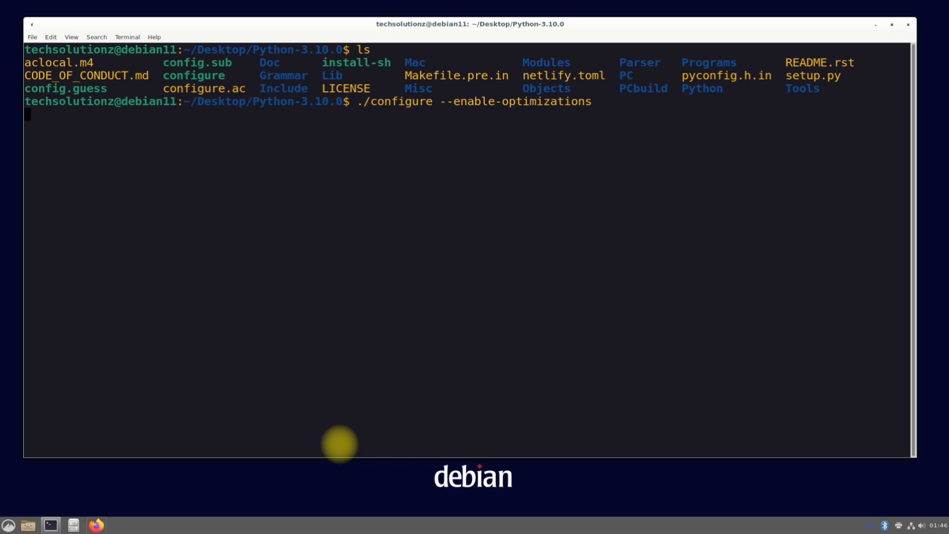
key(Return)
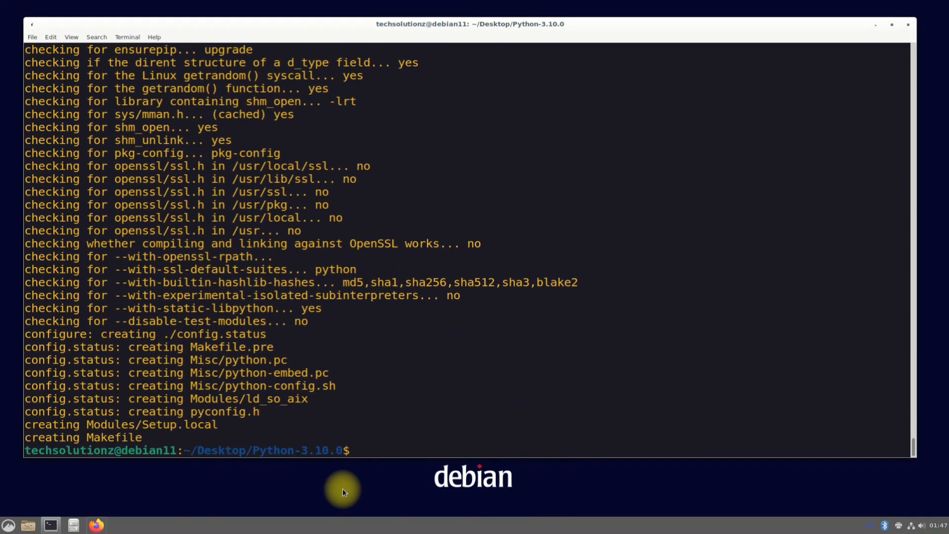
mouse_move(338, 484)
text(sudo m)
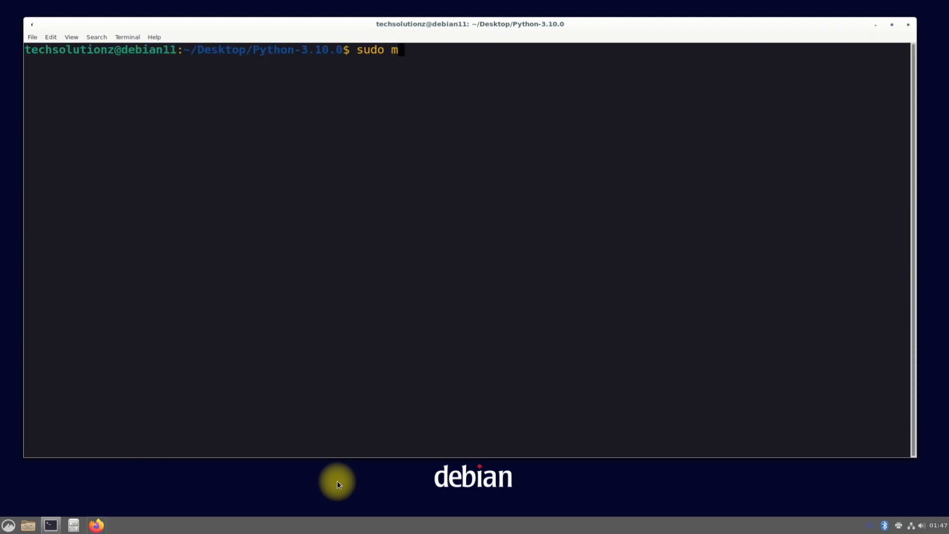
Run sudo make altinstall to build and install Python 3.10, then clear the screen
text(ake altinst)
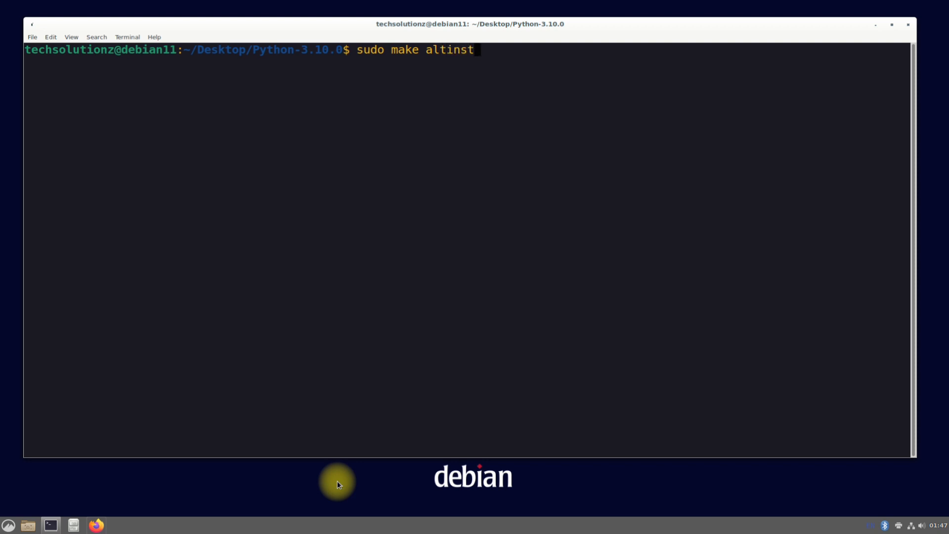
text(all)
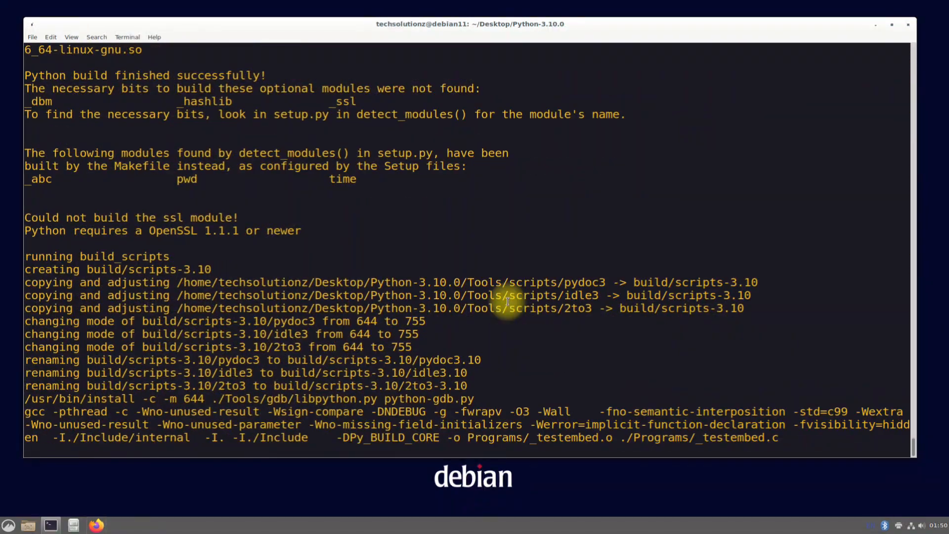
scroll(down, 3)
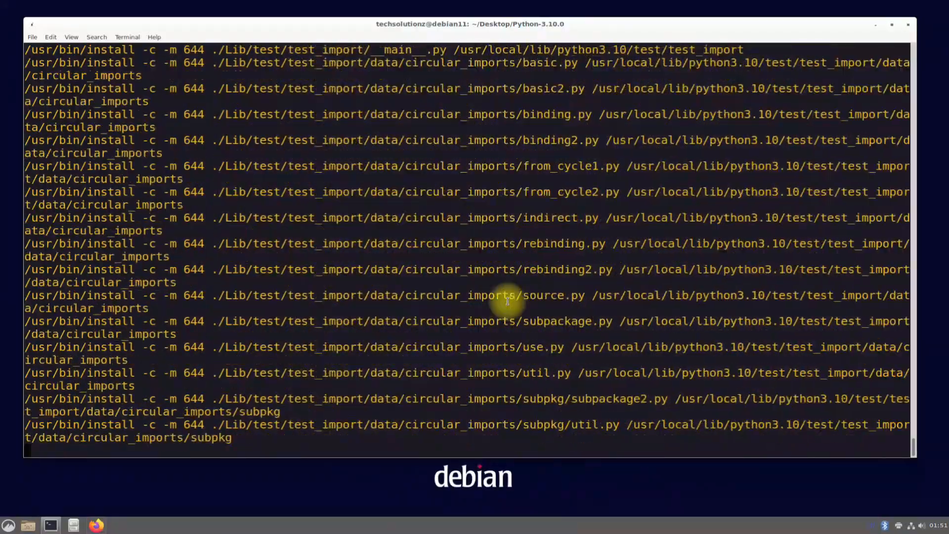
scroll(down, 3)
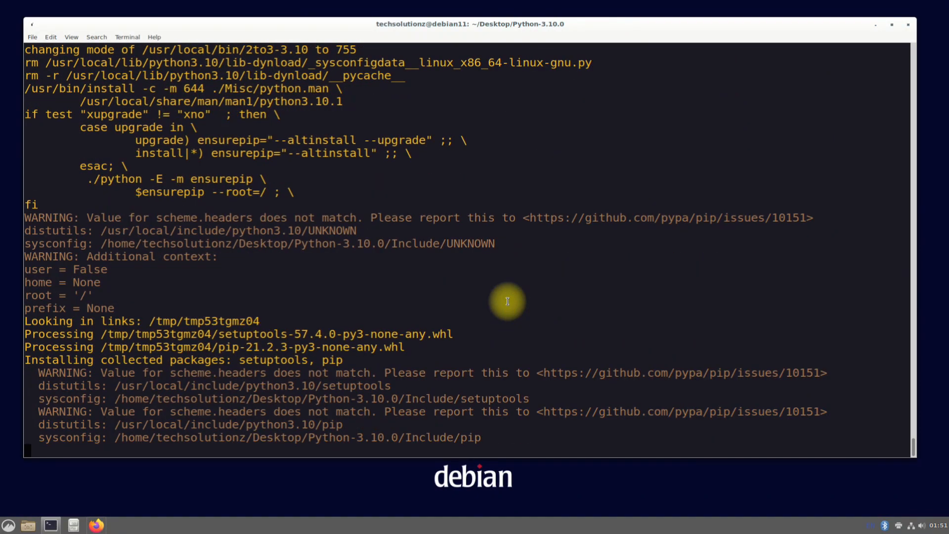
text(clear)
text(pyt)
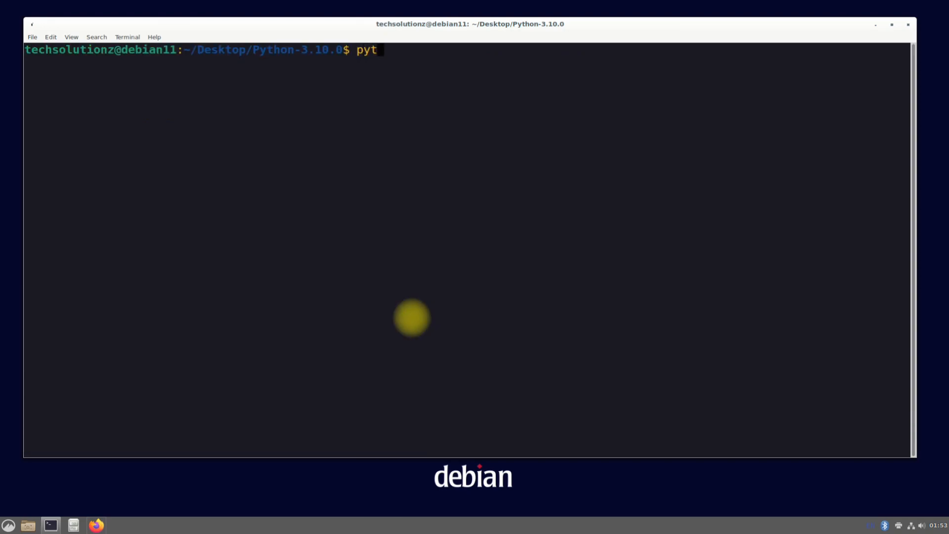
Run python3.10 --version to confirm it reports Python 3.10.0
text(hon3.10 --version)
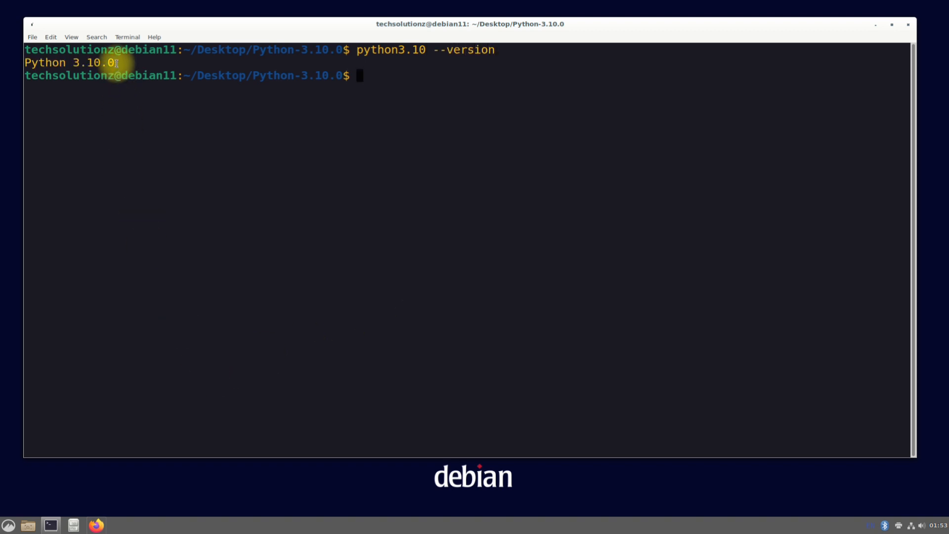
mouse_move(62, 127)
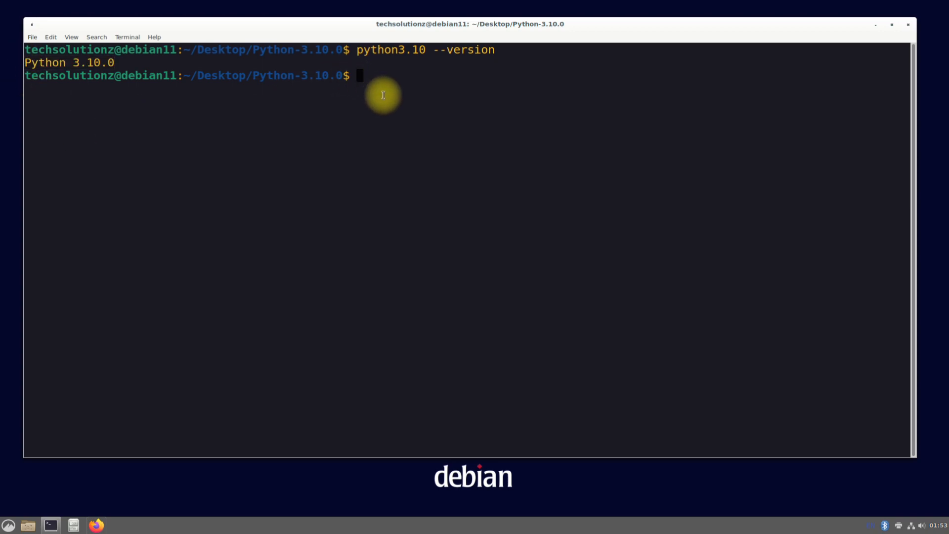
Launch python3.10 and enter print("Hello World") at the REPL prompt
text(python)
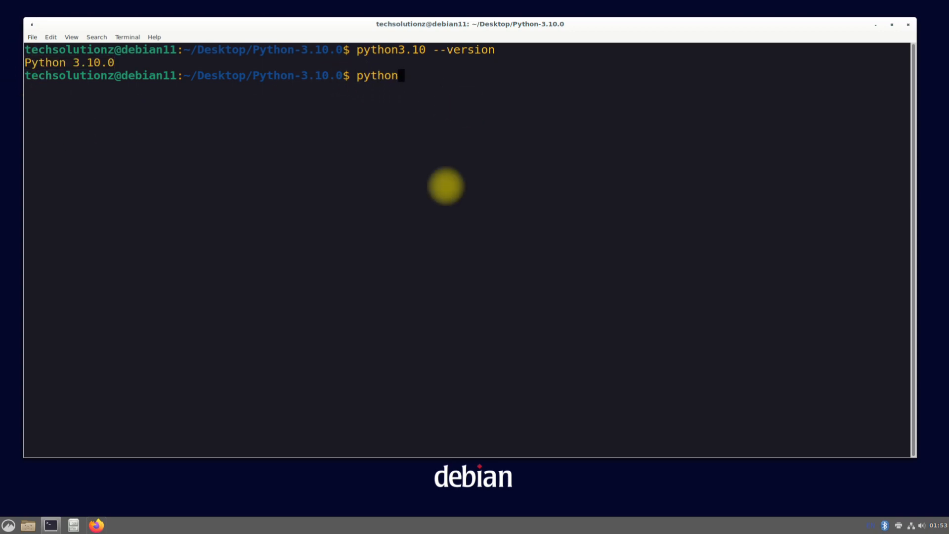
text(3.10)
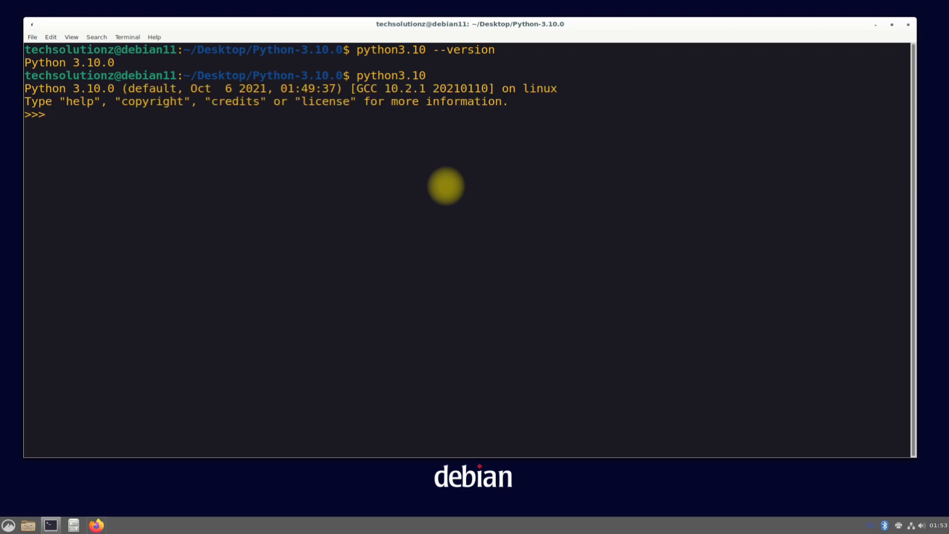
text(pri)
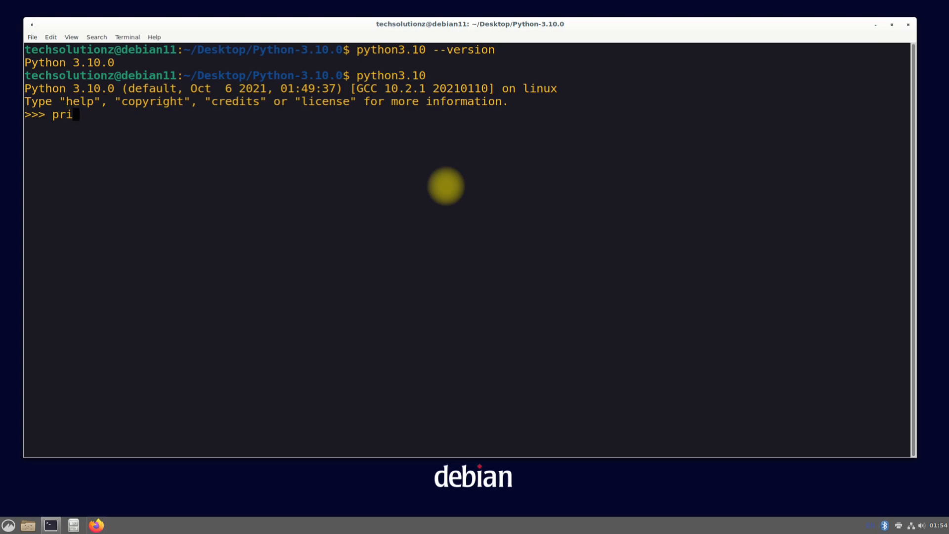
text(nt()
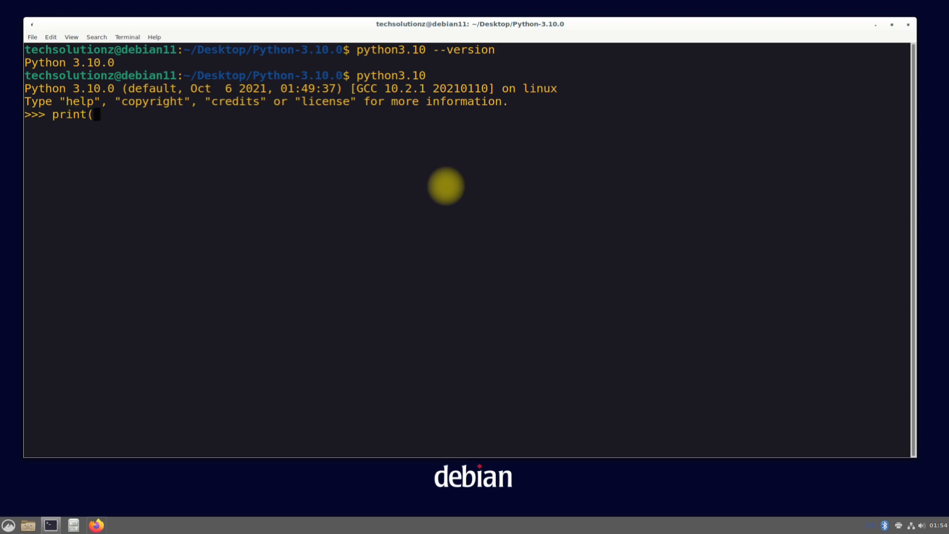
text("Hello W)
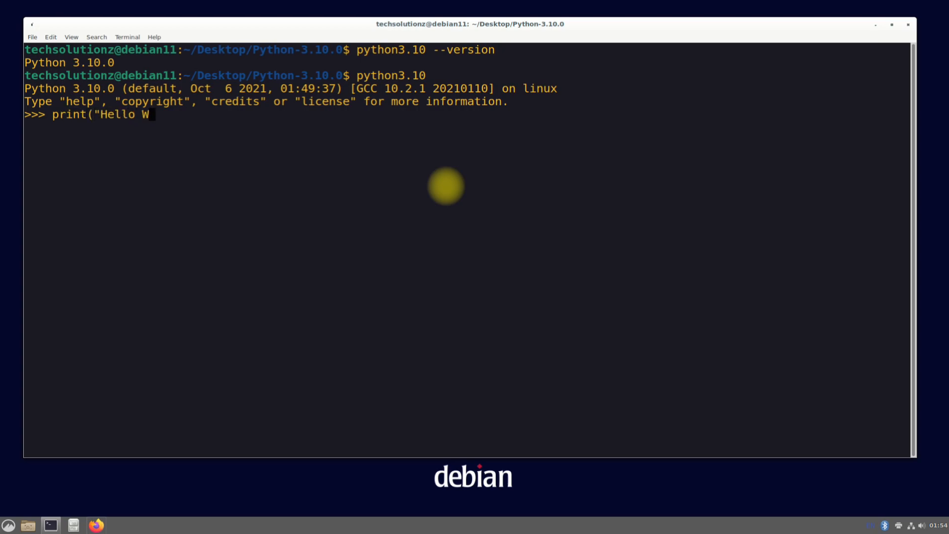
text(orld")
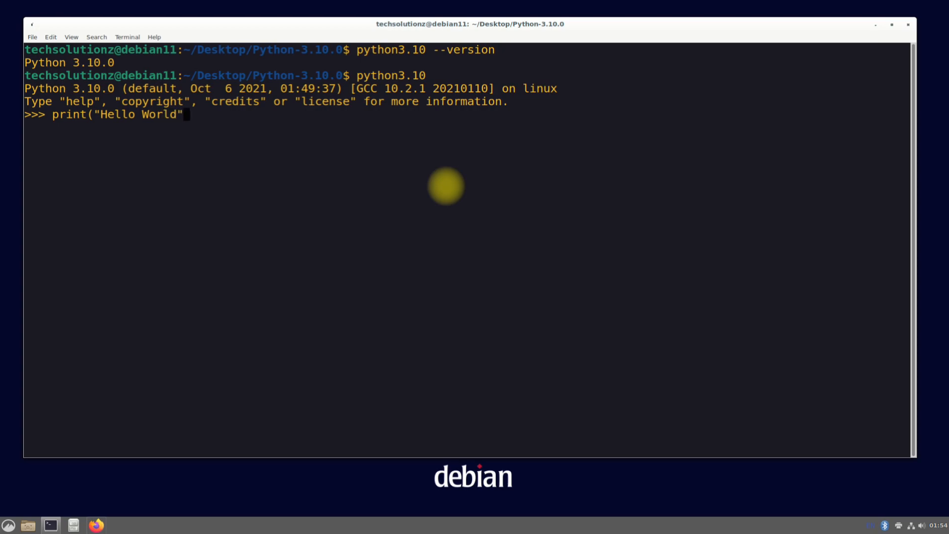